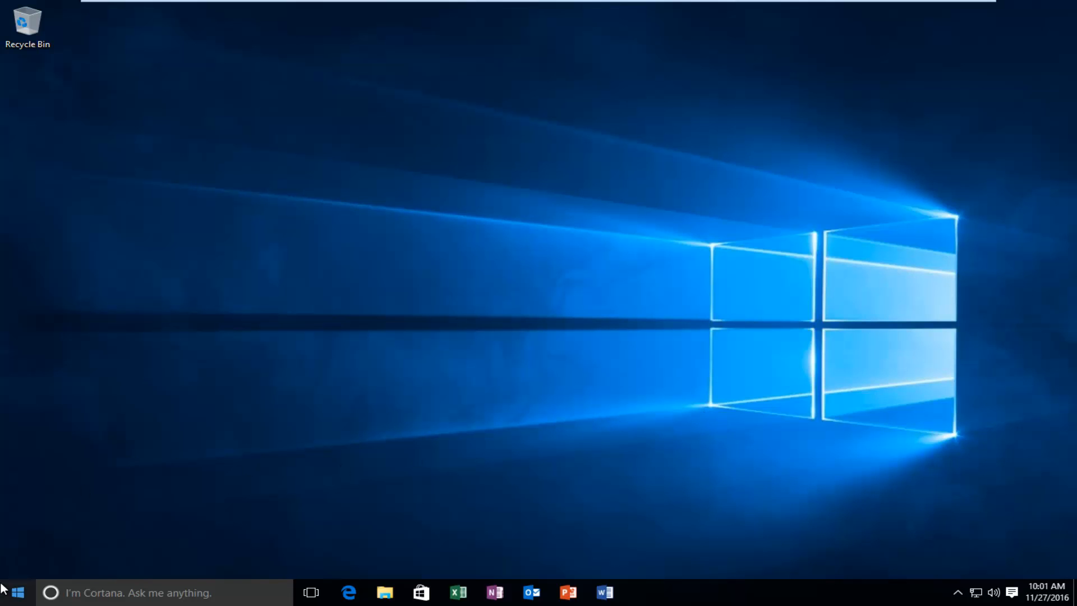
Search the Start menu for 'ch' and launch Google Chrome.
{"action": "type", "text": "ch"}
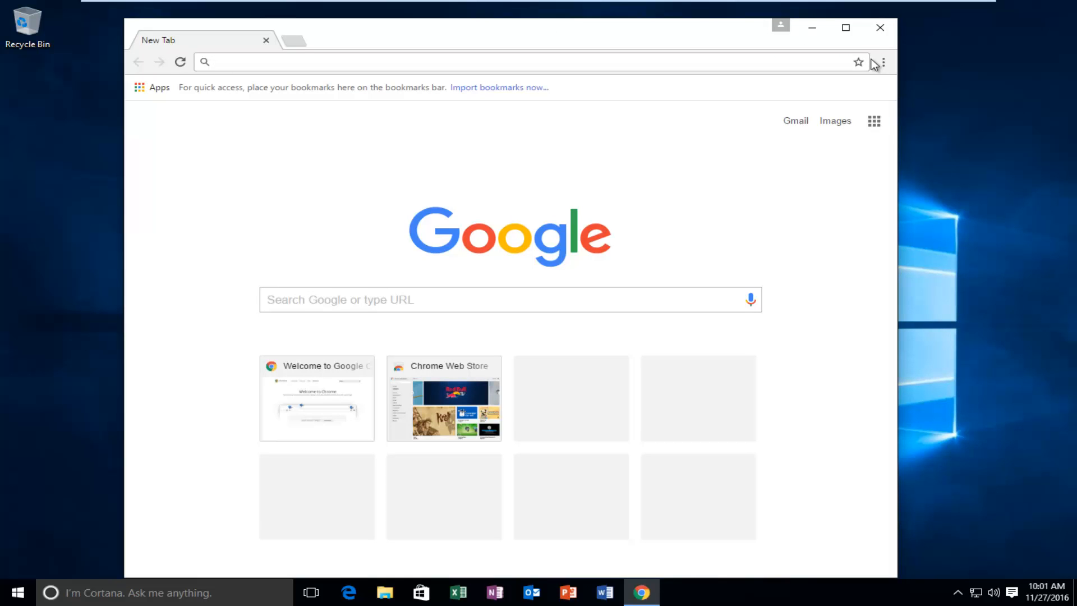
{"action": "mouse_move", "coordinate": [881, 62]}
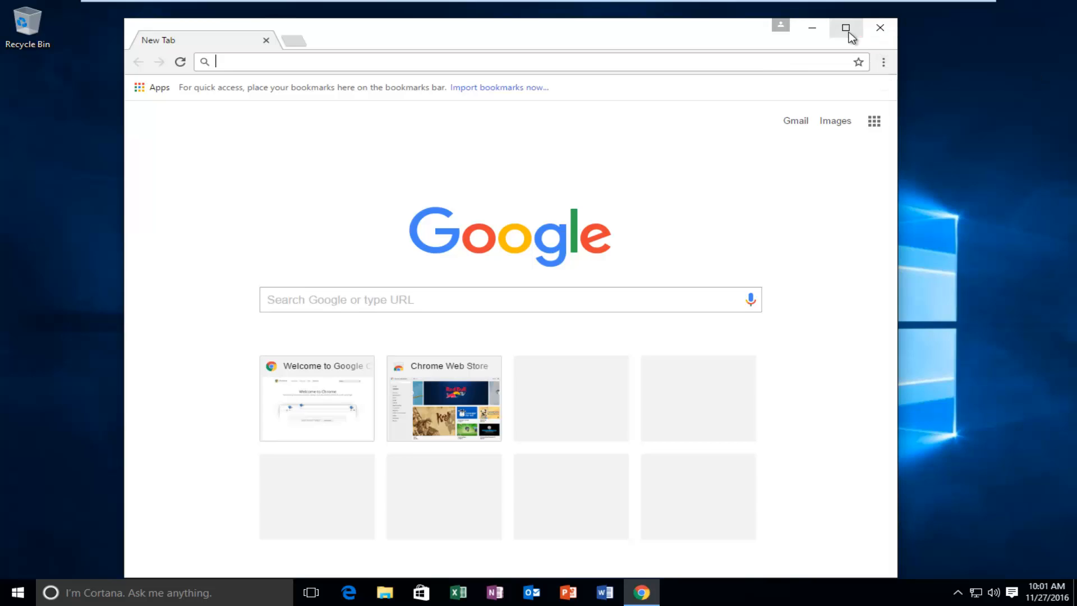
Maximize the Chrome window and bring up its main menu to reach Settings.
{"action": "left_click", "coordinate": [845, 28]}
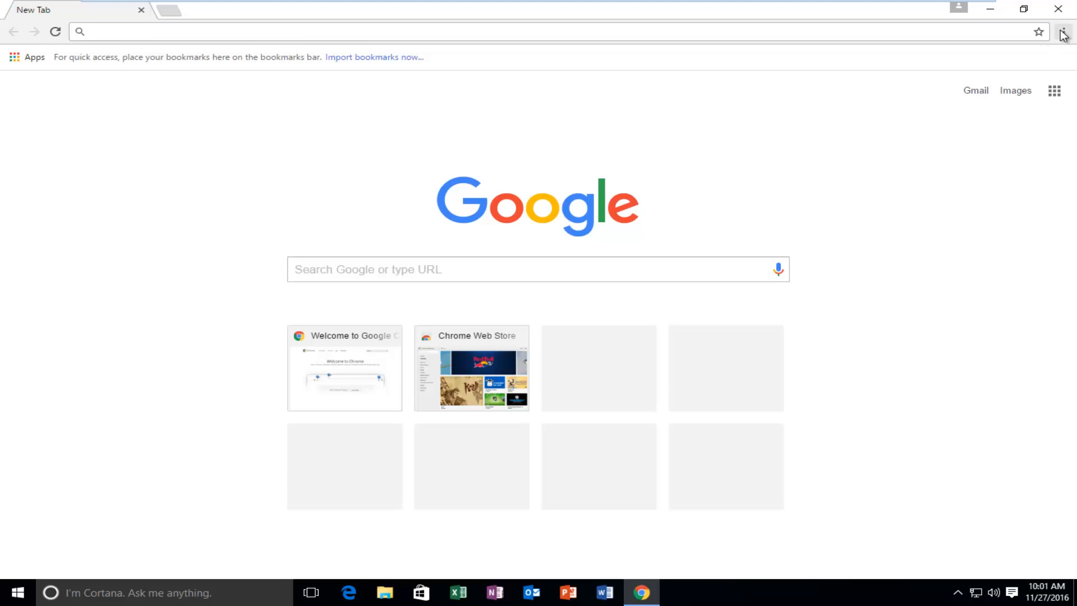
{"action": "mouse_move", "coordinate": [1063, 44]}
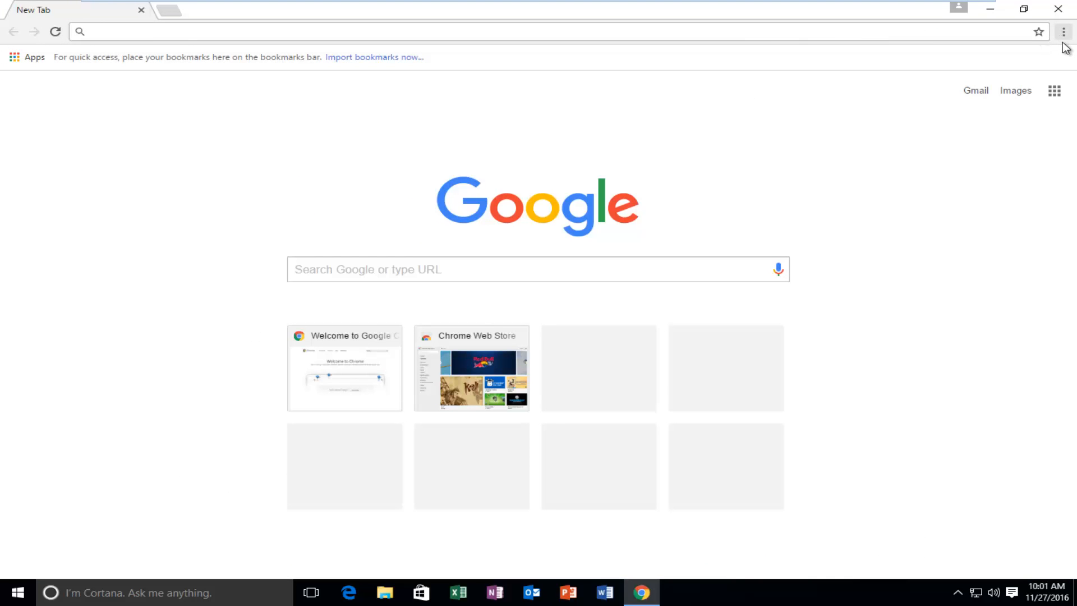
{"action": "left_click", "coordinate": [1063, 31]}
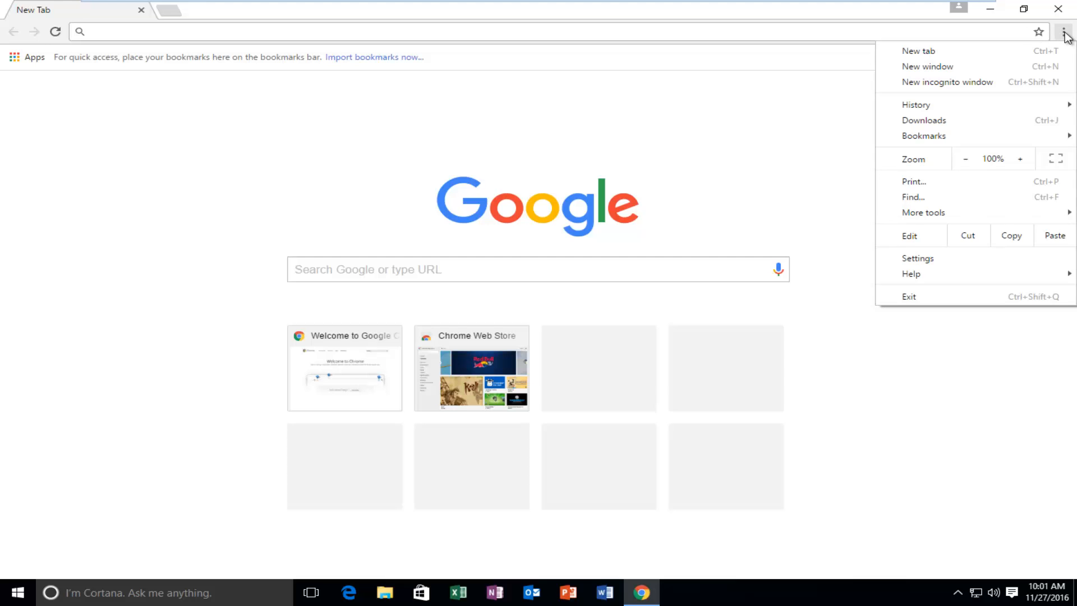
{"action": "mouse_move", "coordinate": [918, 258]}
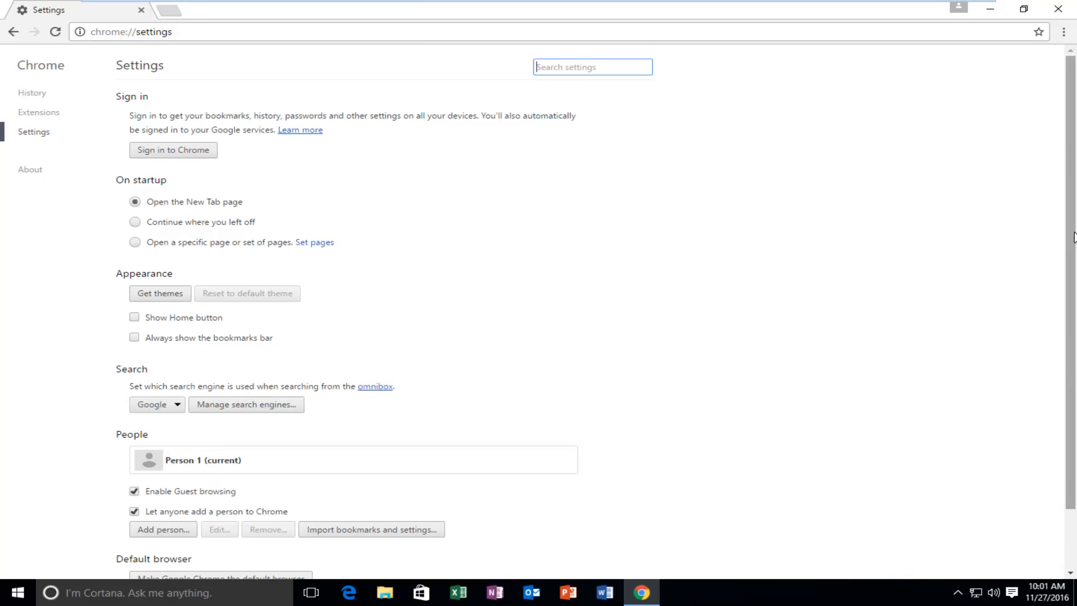
Scroll the Settings page down to the Passwords and forms section with autofill enabled.
{"action": "scroll", "scroll_direction": "down", "scroll_amount": 3}
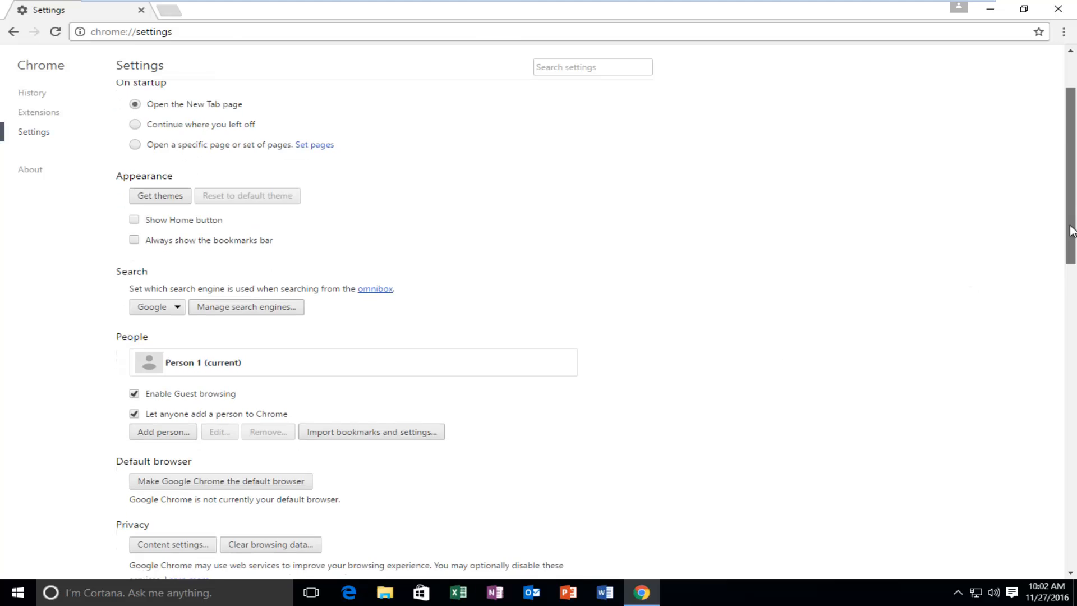
{"action": "scroll", "scroll_direction": "down", "scroll_amount": 3}
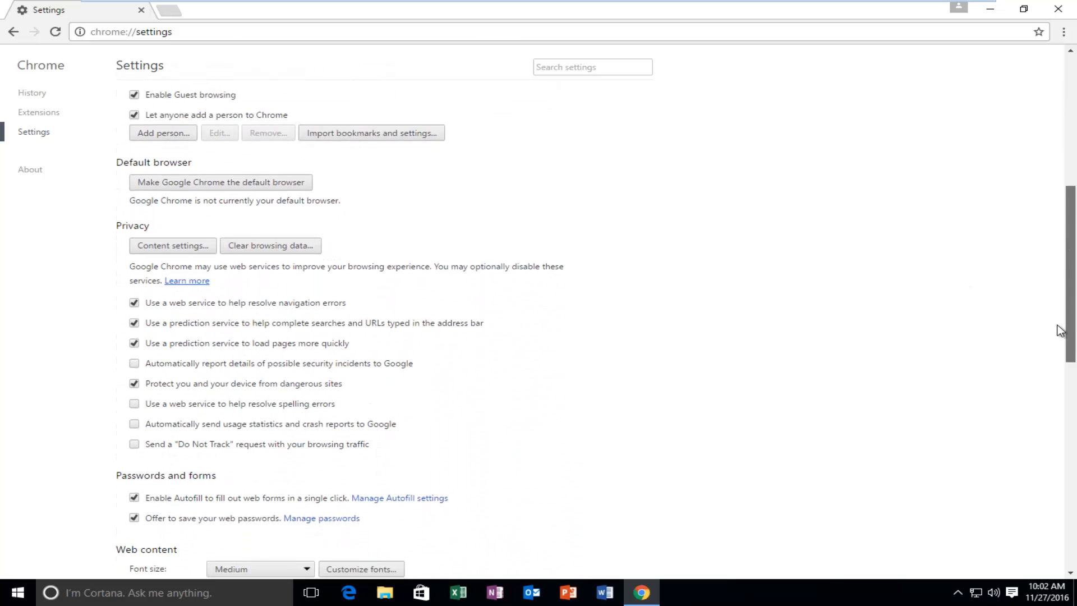
{"action": "scroll", "scroll_direction": "down", "scroll_amount": 3}
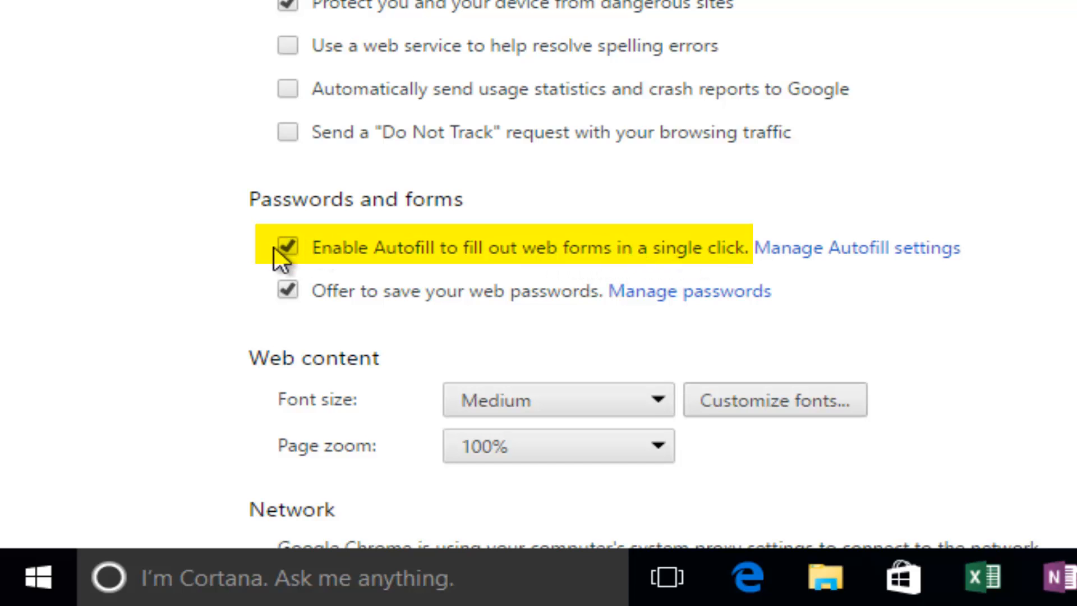
{"action": "mouse_move", "coordinate": [141, 255]}
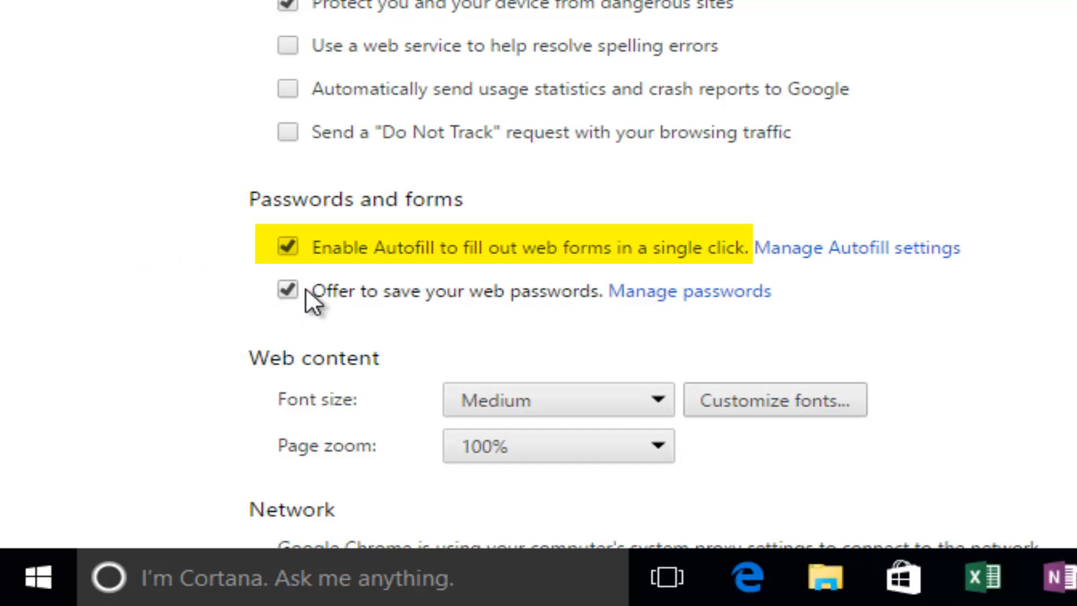
{"action": "mouse_move", "coordinate": [514, 304]}
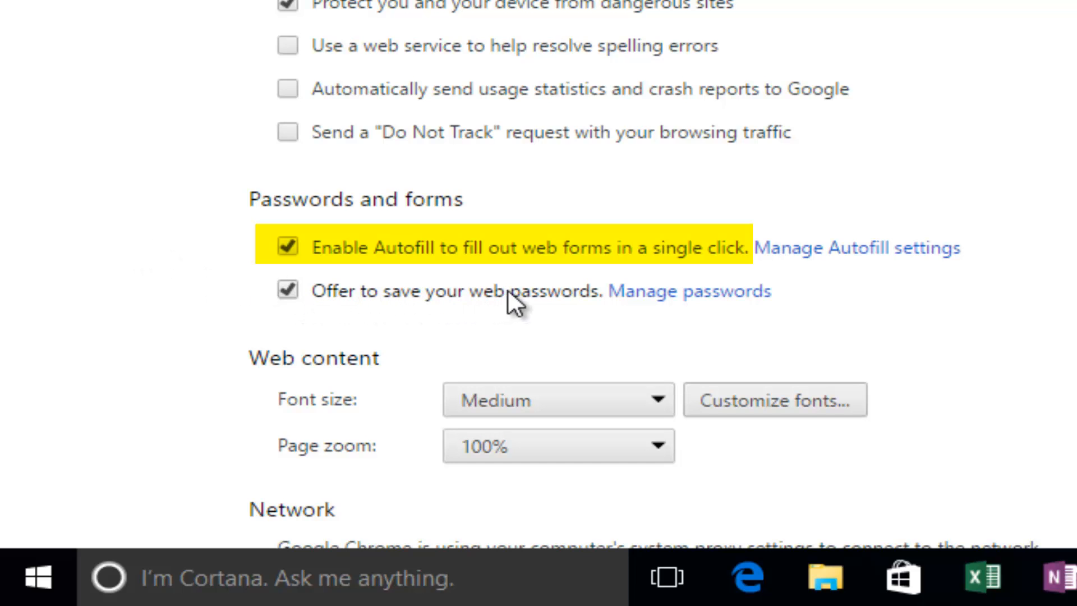
{"action": "mouse_move", "coordinate": [687, 292]}
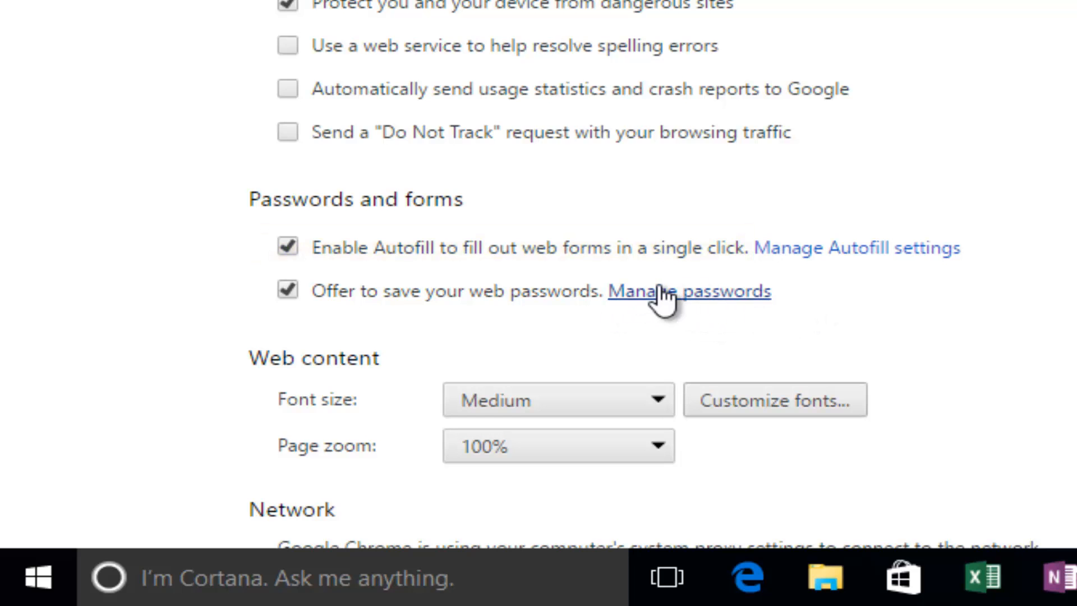
{"action": "left_click", "coordinate": [689, 291]}
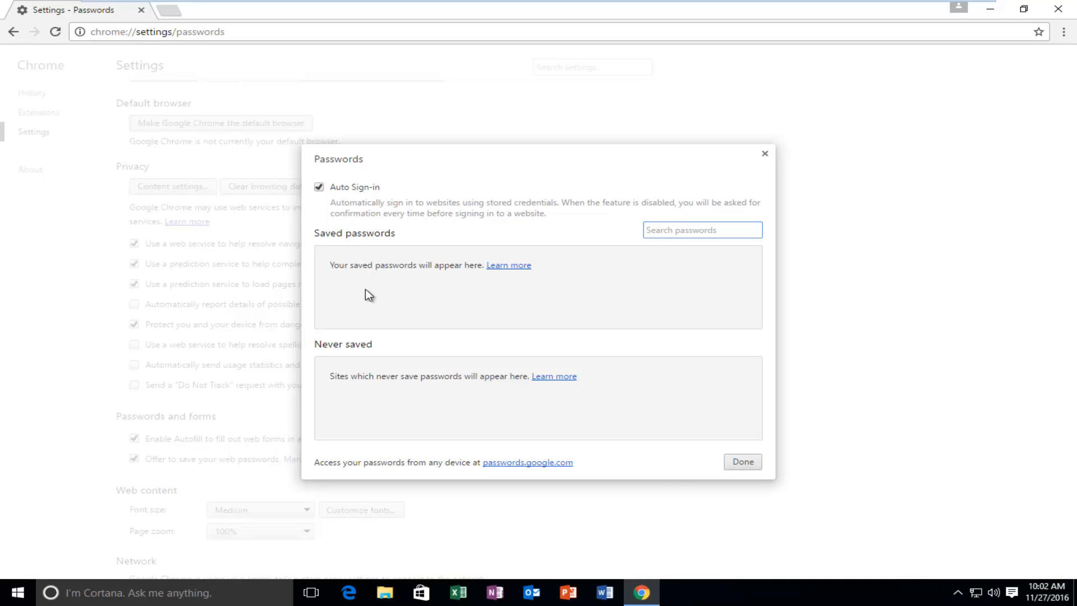
{"action": "mouse_move", "coordinate": [359, 276]}
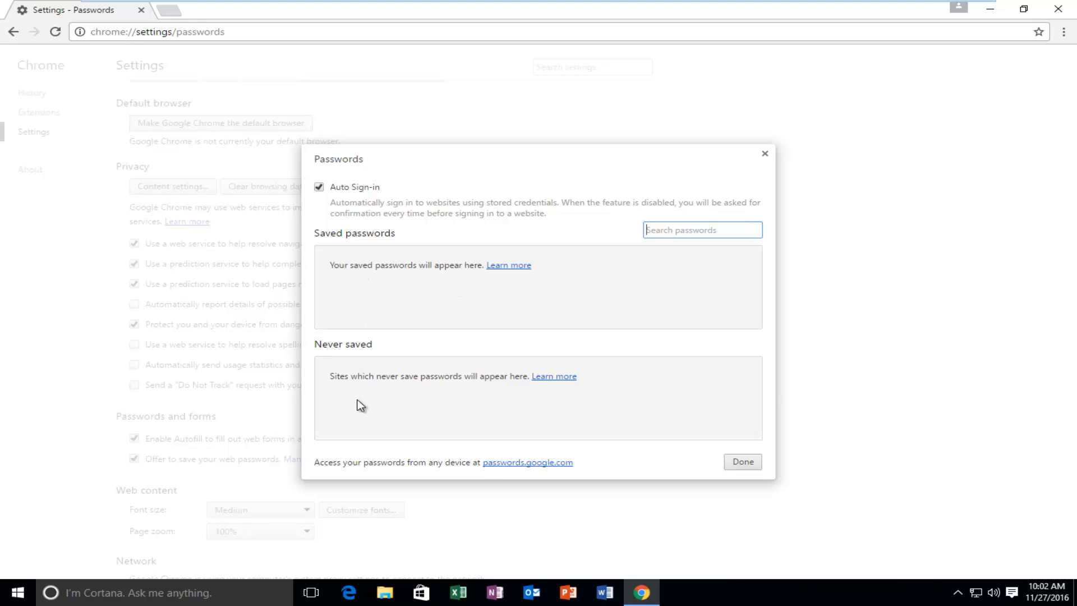
{"action": "mouse_move", "coordinate": [355, 384]}
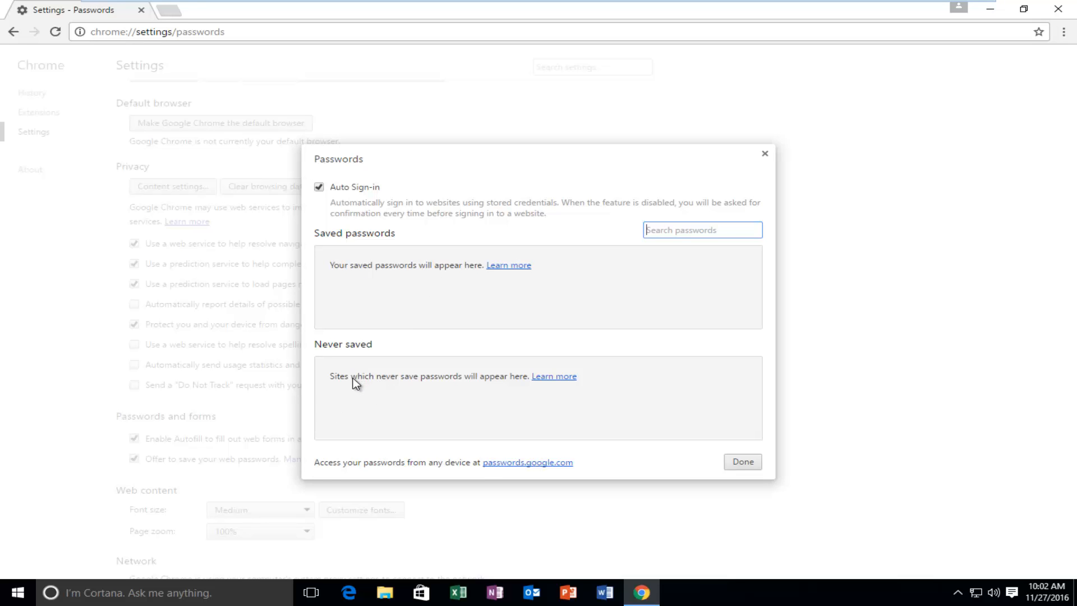
{"action": "mouse_move", "coordinate": [373, 382]}
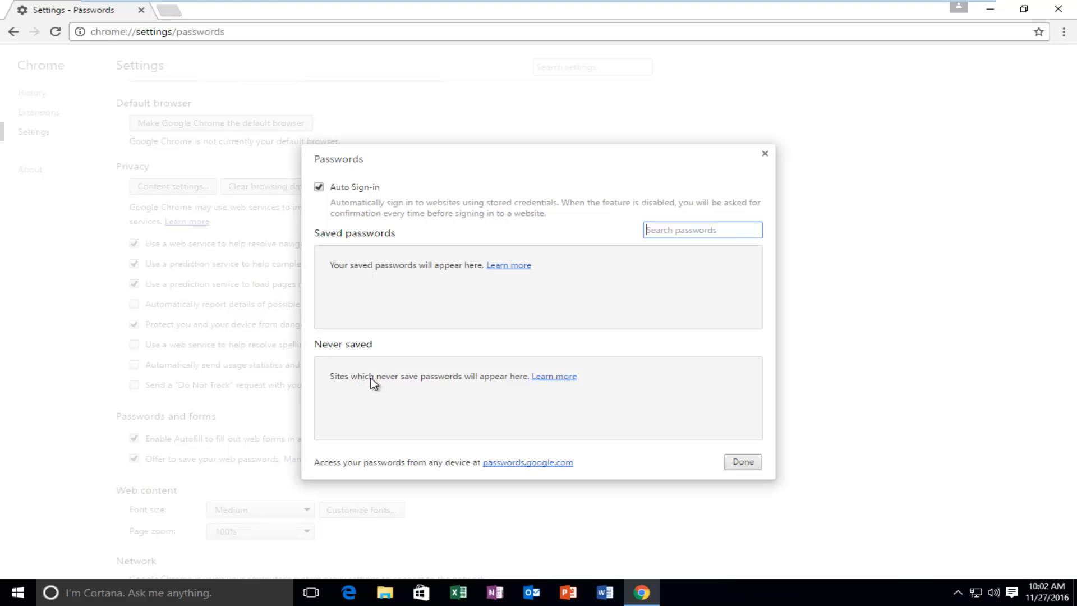
{"action": "mouse_move", "coordinate": [397, 290]}
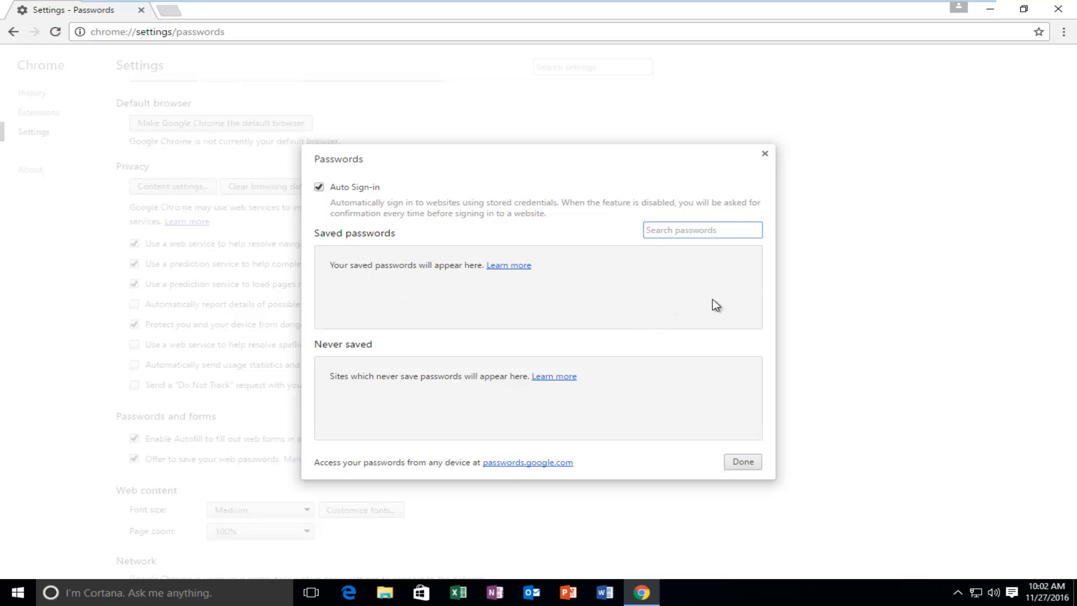
{"action": "mouse_move", "coordinate": [748, 306]}
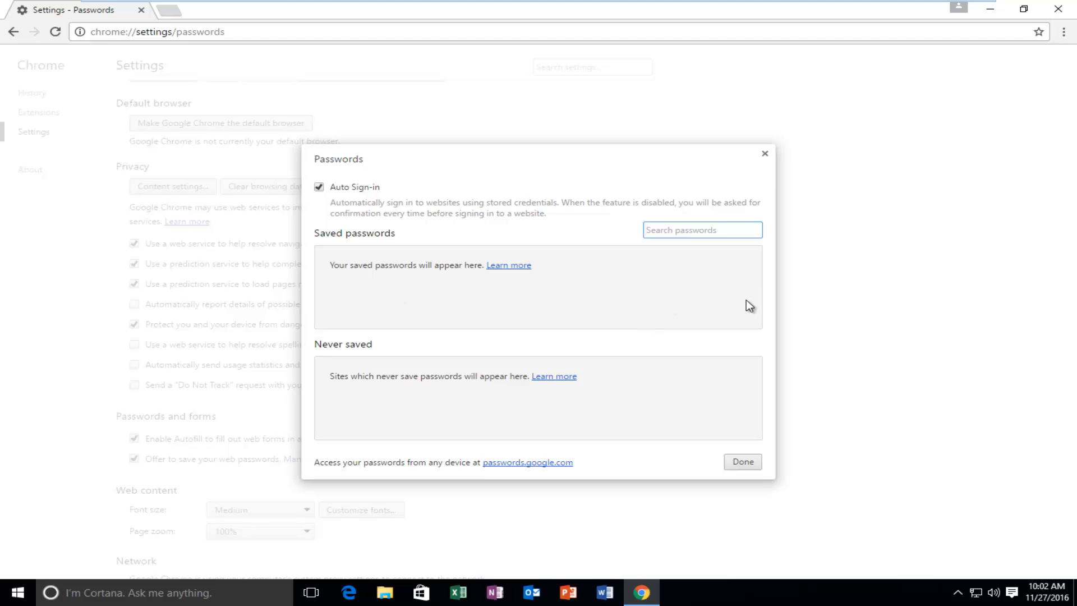
{"action": "mouse_move", "coordinate": [731, 299]}
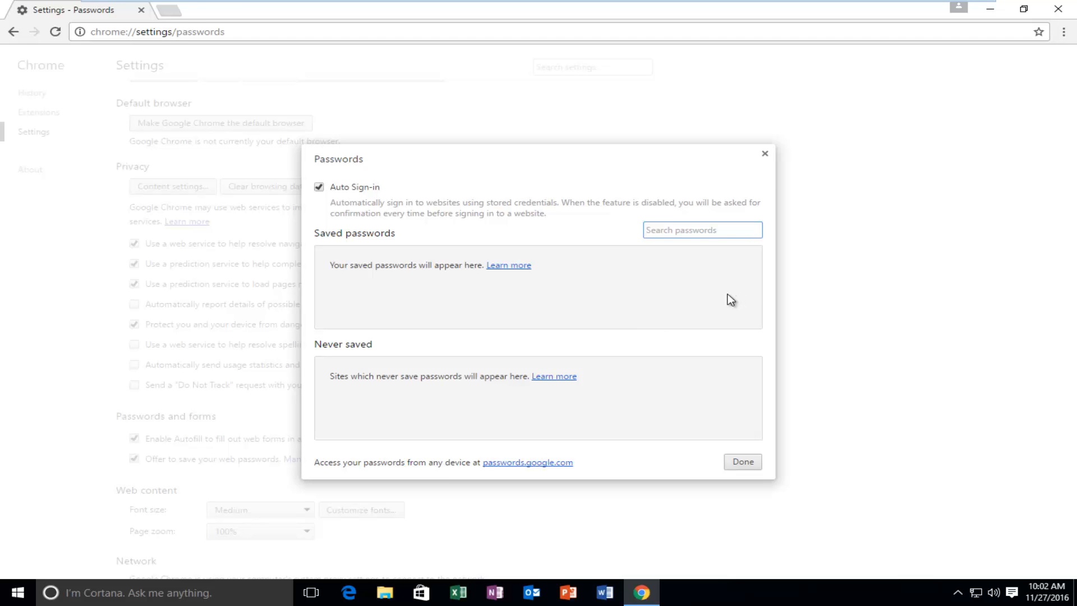
{"action": "mouse_move", "coordinate": [726, 290]}
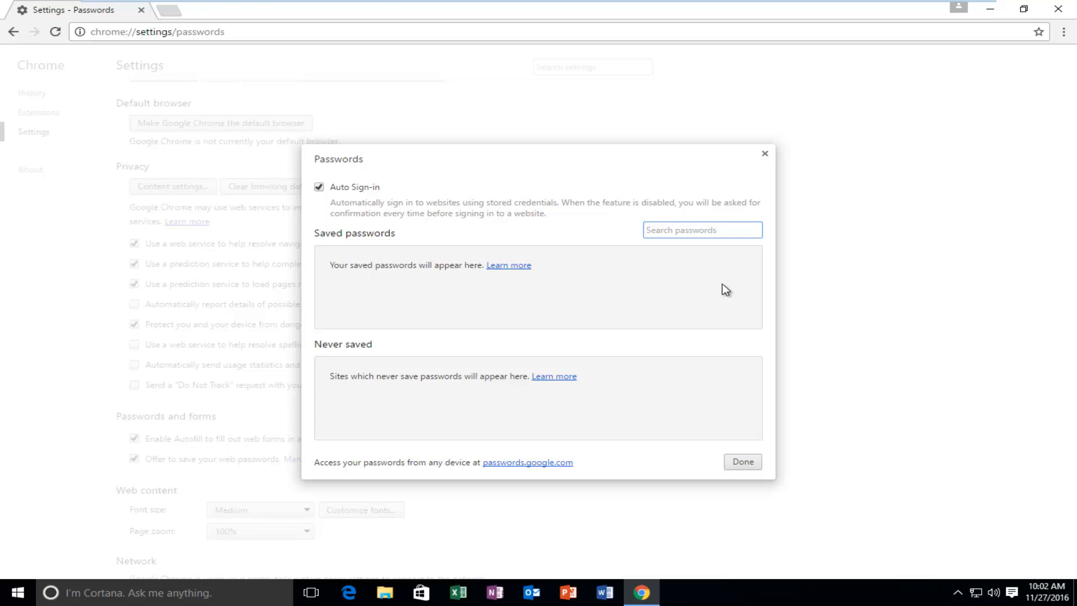
{"action": "mouse_move", "coordinate": [766, 157]}
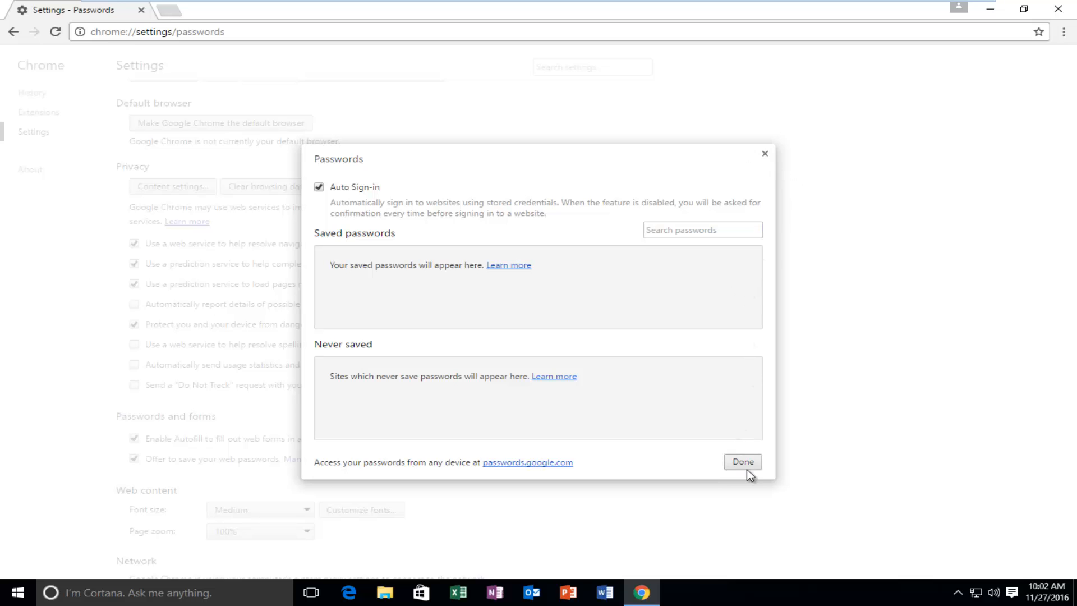
{"action": "mouse_move", "coordinate": [781, 135]}
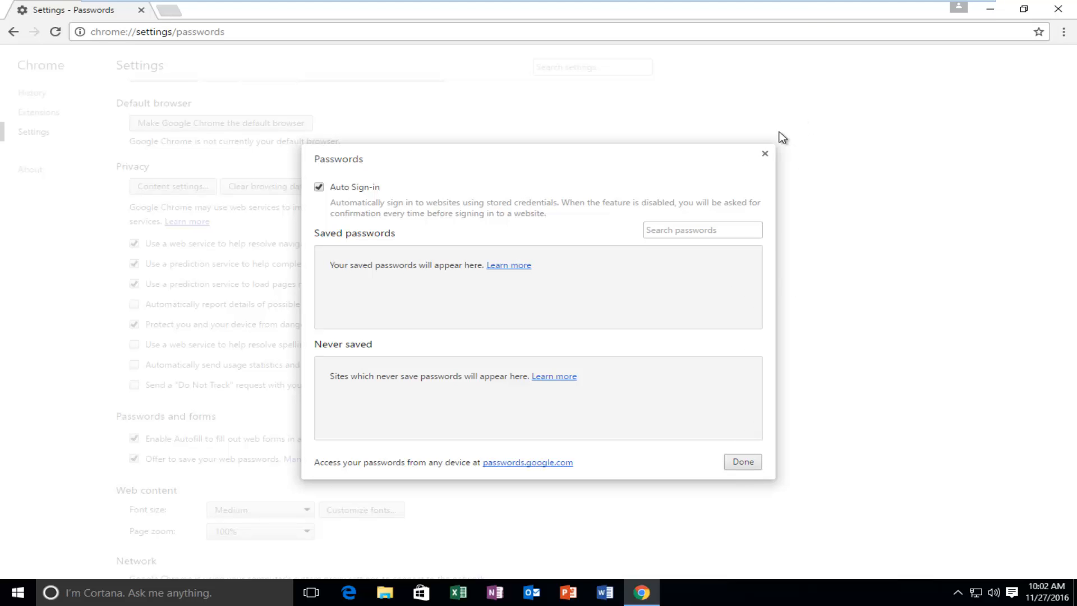
{"action": "left_click", "coordinate": [742, 462]}
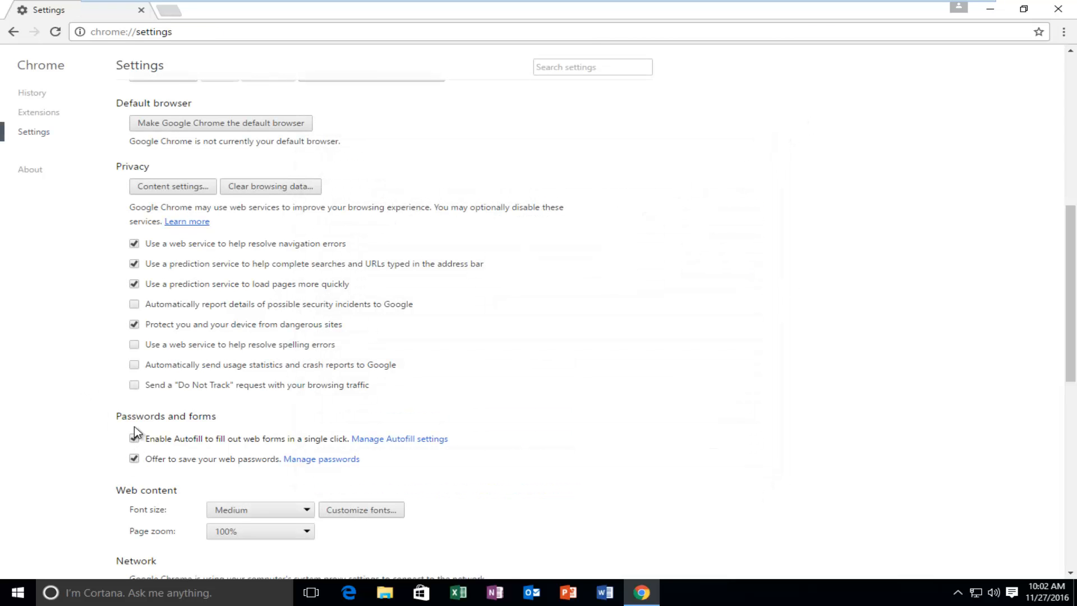
{"action": "left_click", "coordinate": [135, 438]}
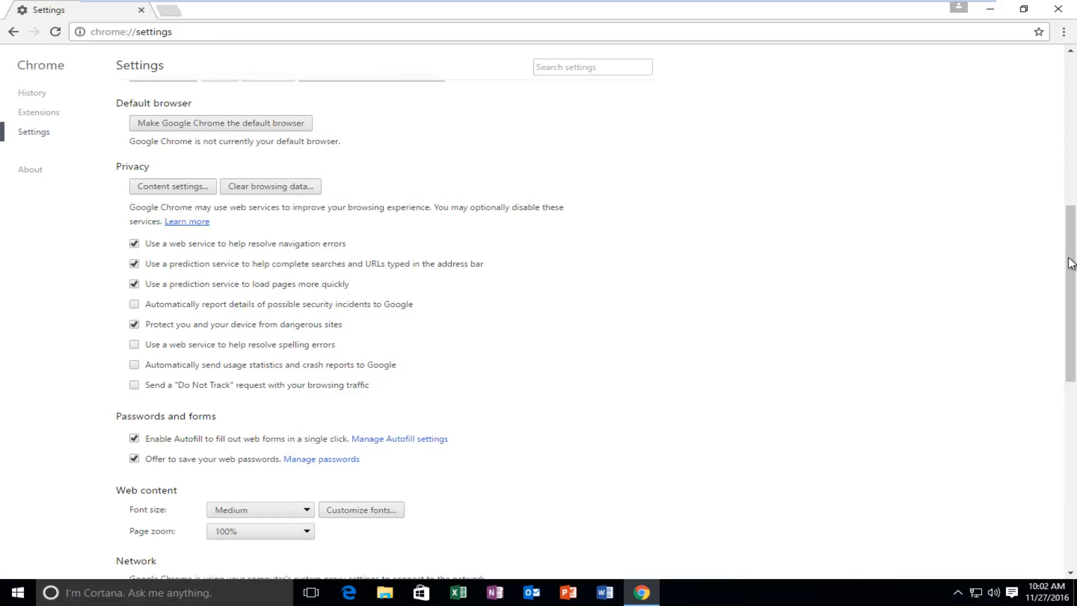
{"action": "scroll", "scroll_direction": "down", "scroll_amount": 3}
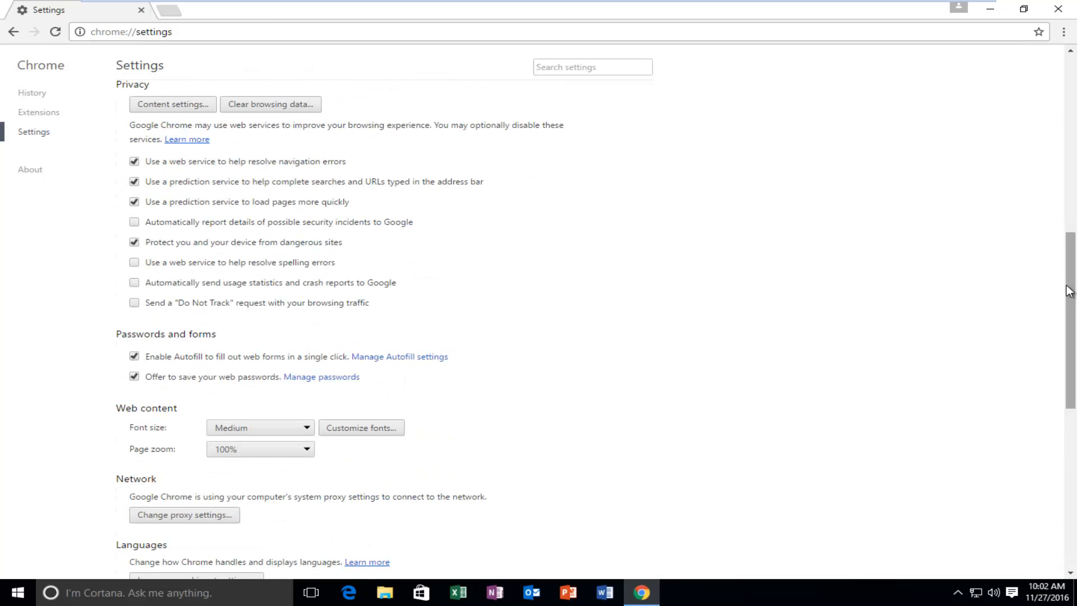
{"action": "mouse_move", "coordinate": [219, 392]}
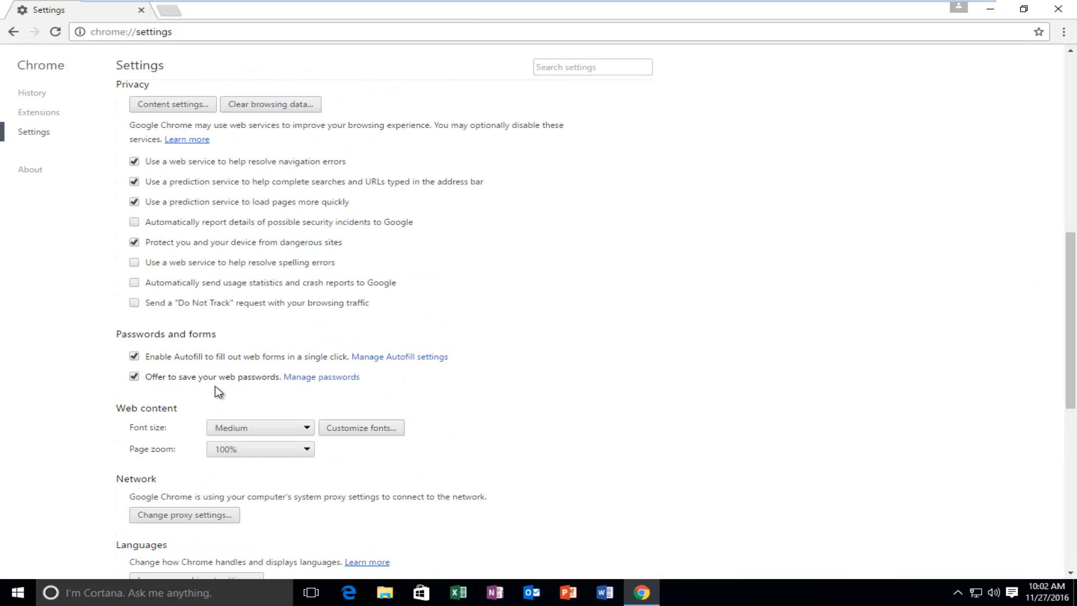